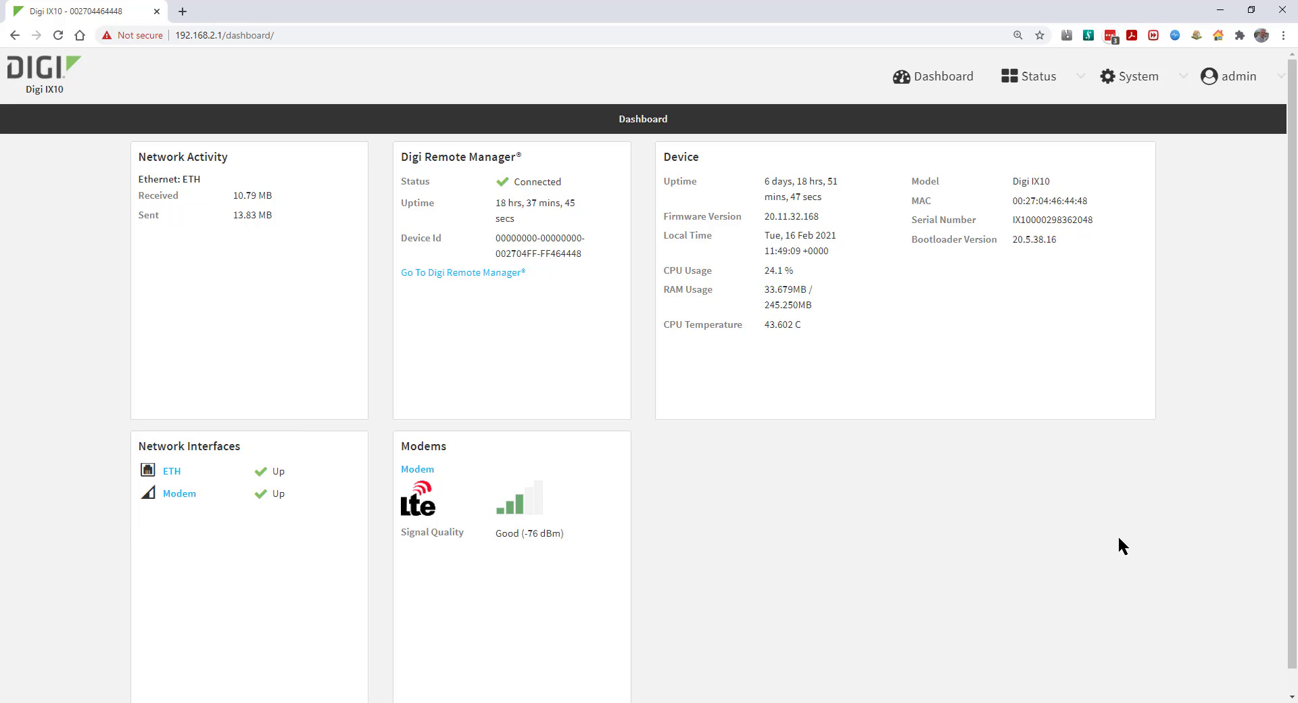
mouse_move(1100, 86)
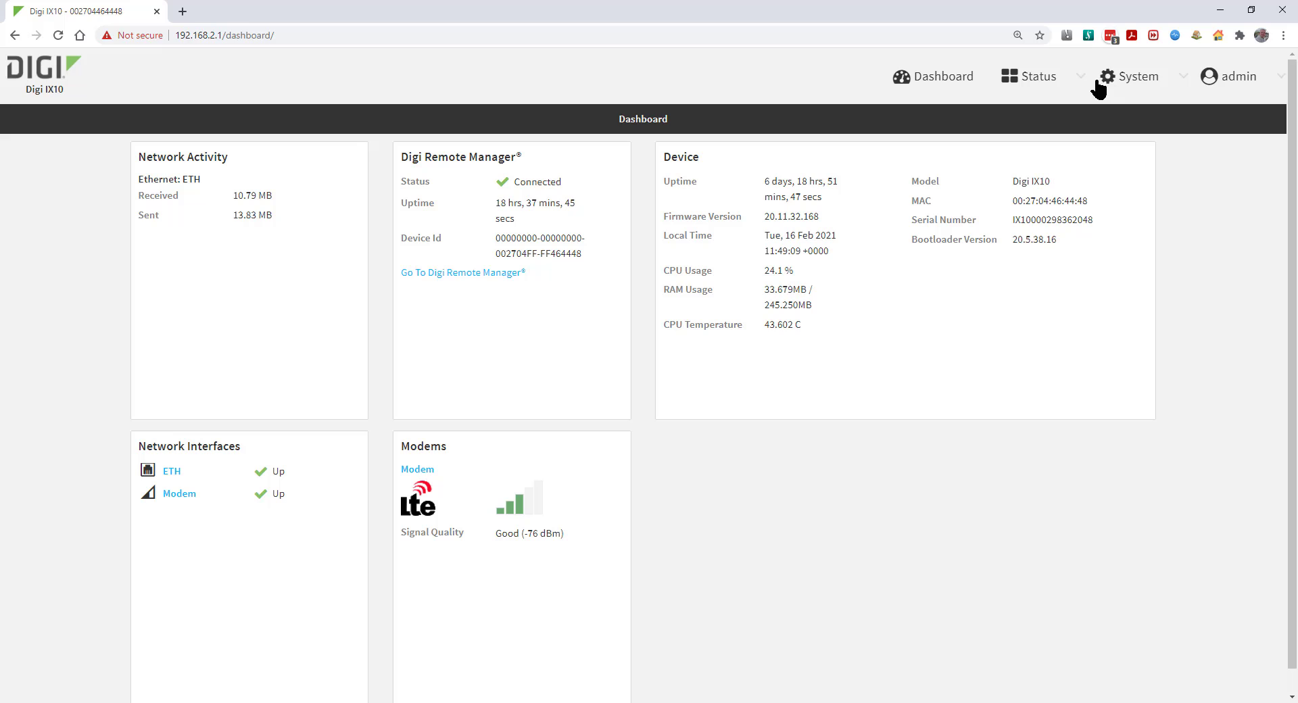
- Navigate from the dashboard to Device Configuration via the System menu
click(1138, 76)
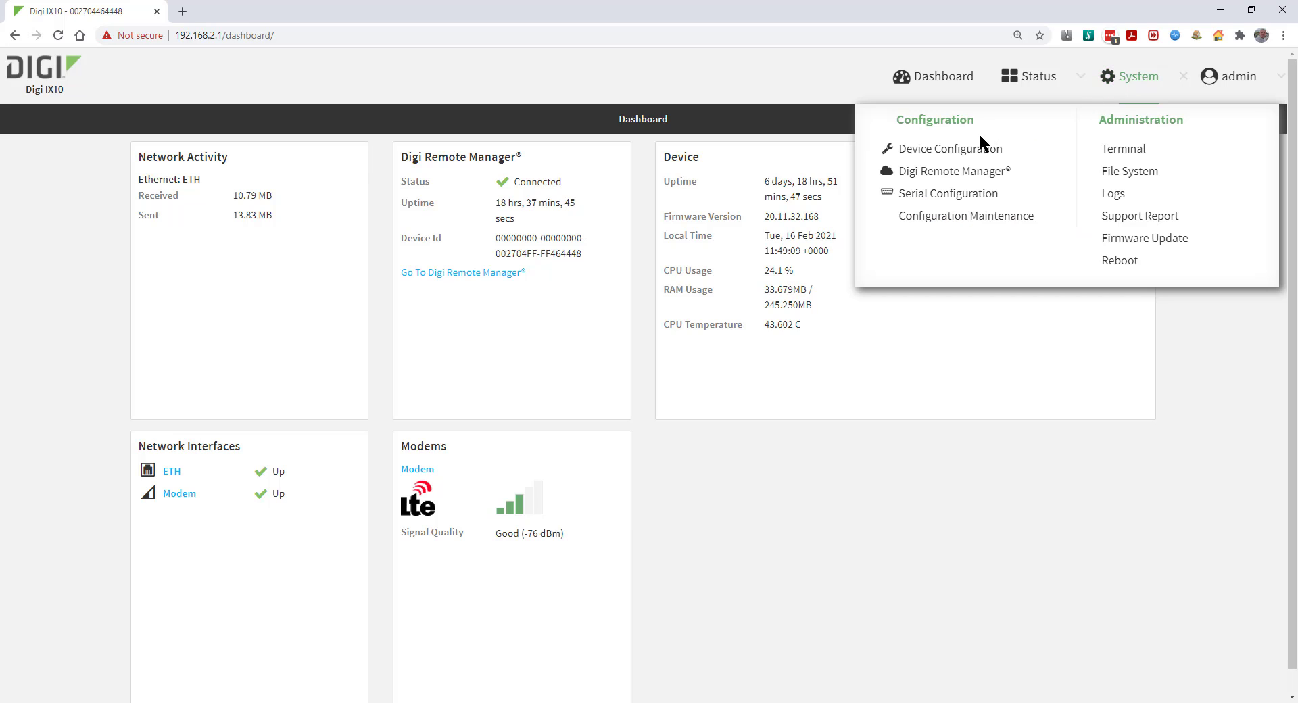
click(949, 149)
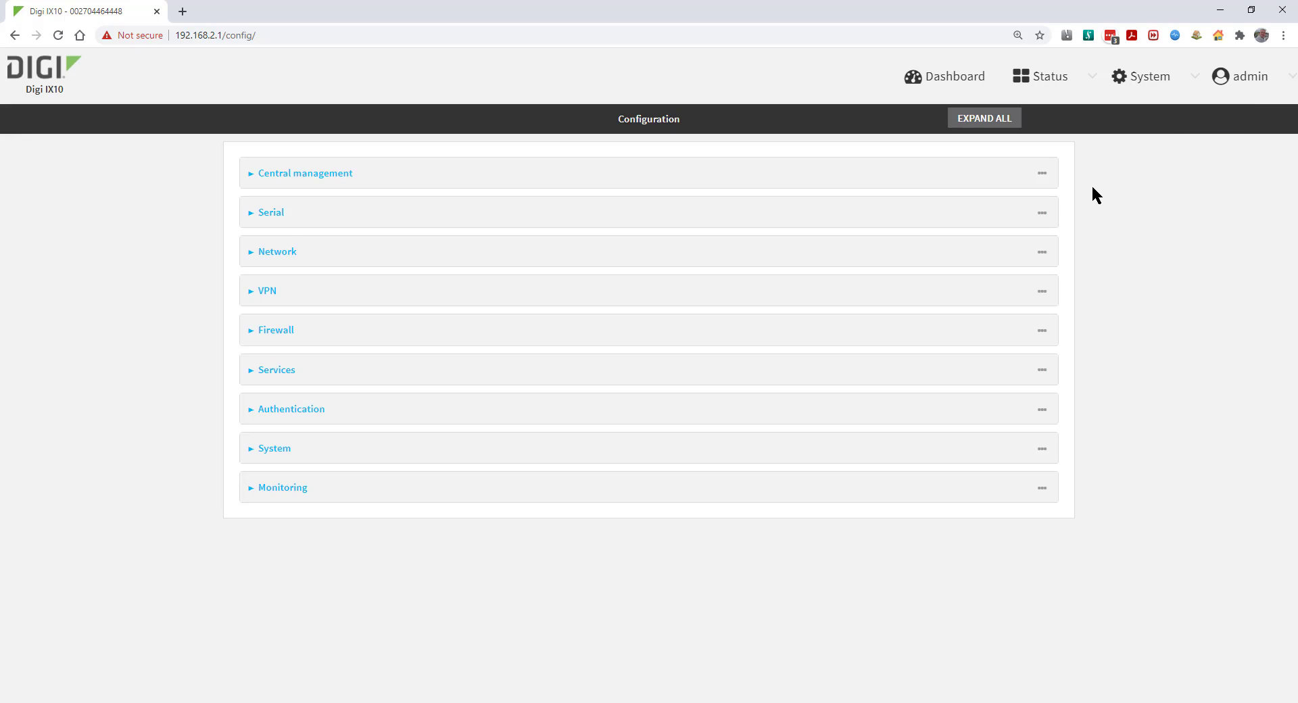
mouse_move(692, 342)
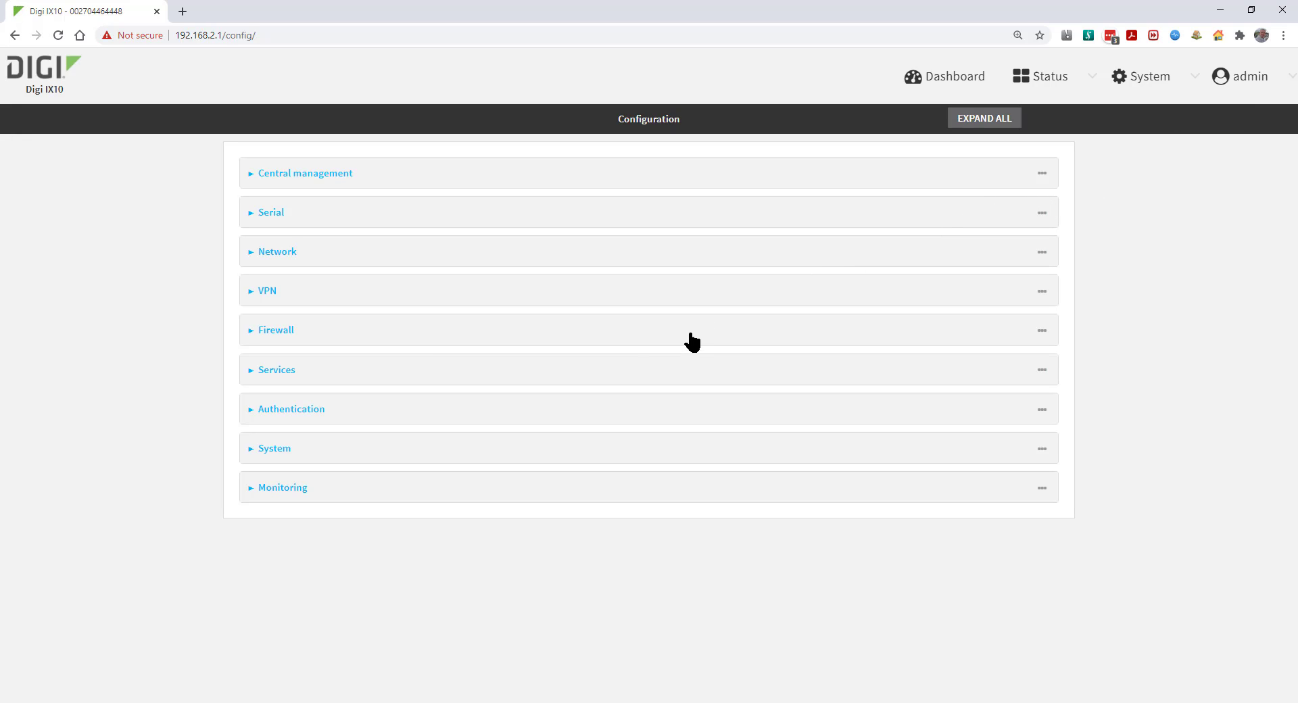
- Expand the Firewall section to reveal the Packet filtering rules
click(276, 330)
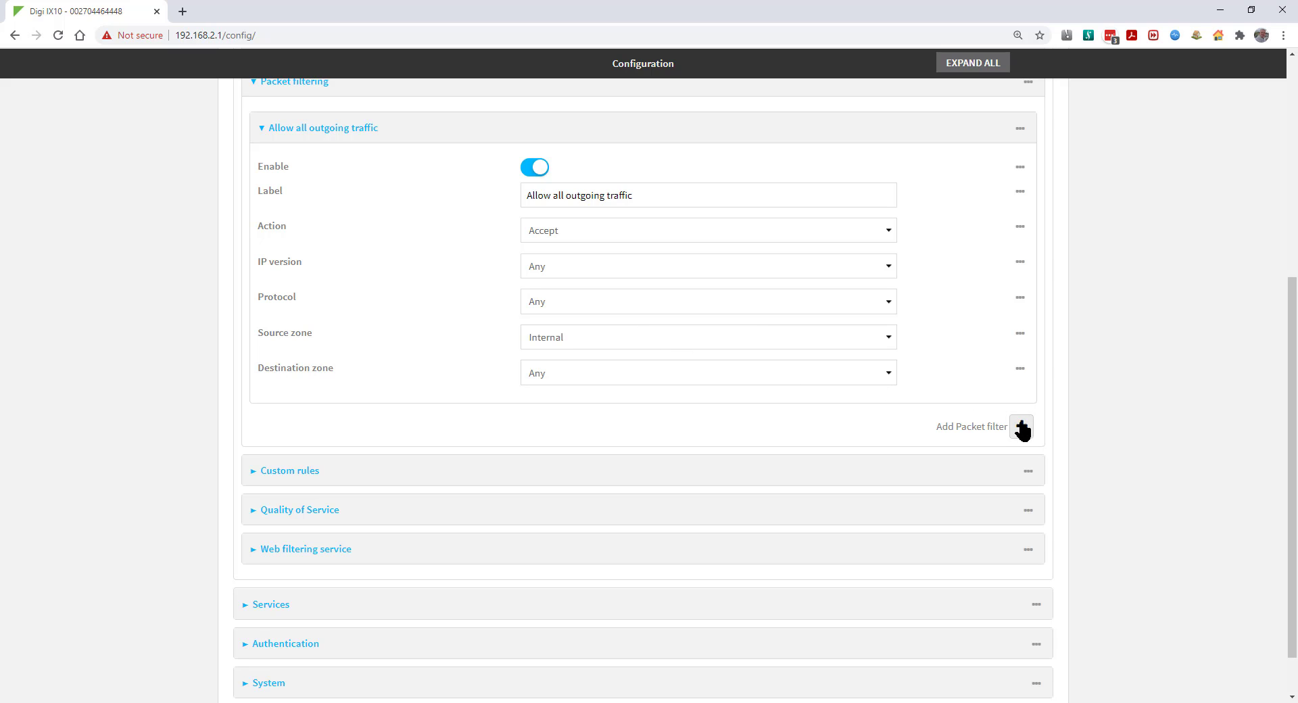
- Add a packet filter labelled 'Block ICMP' with action Drop
click(1022, 431)
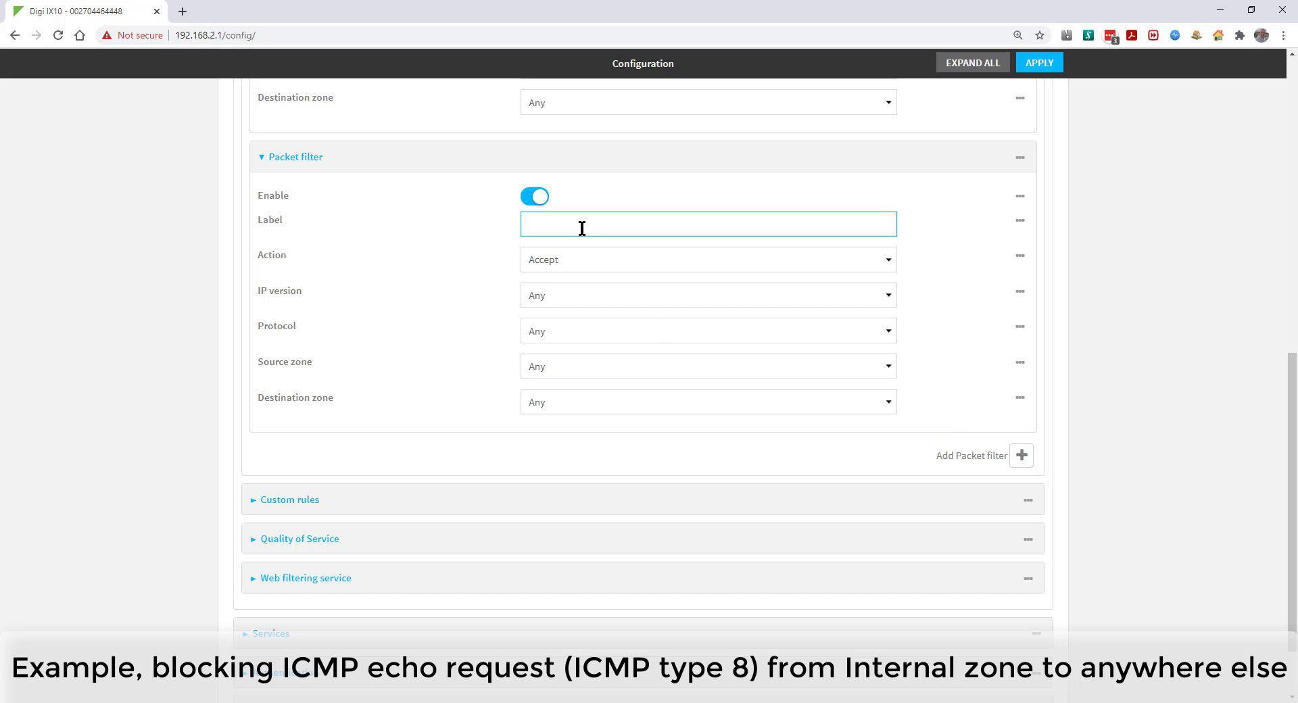
text(Blo)
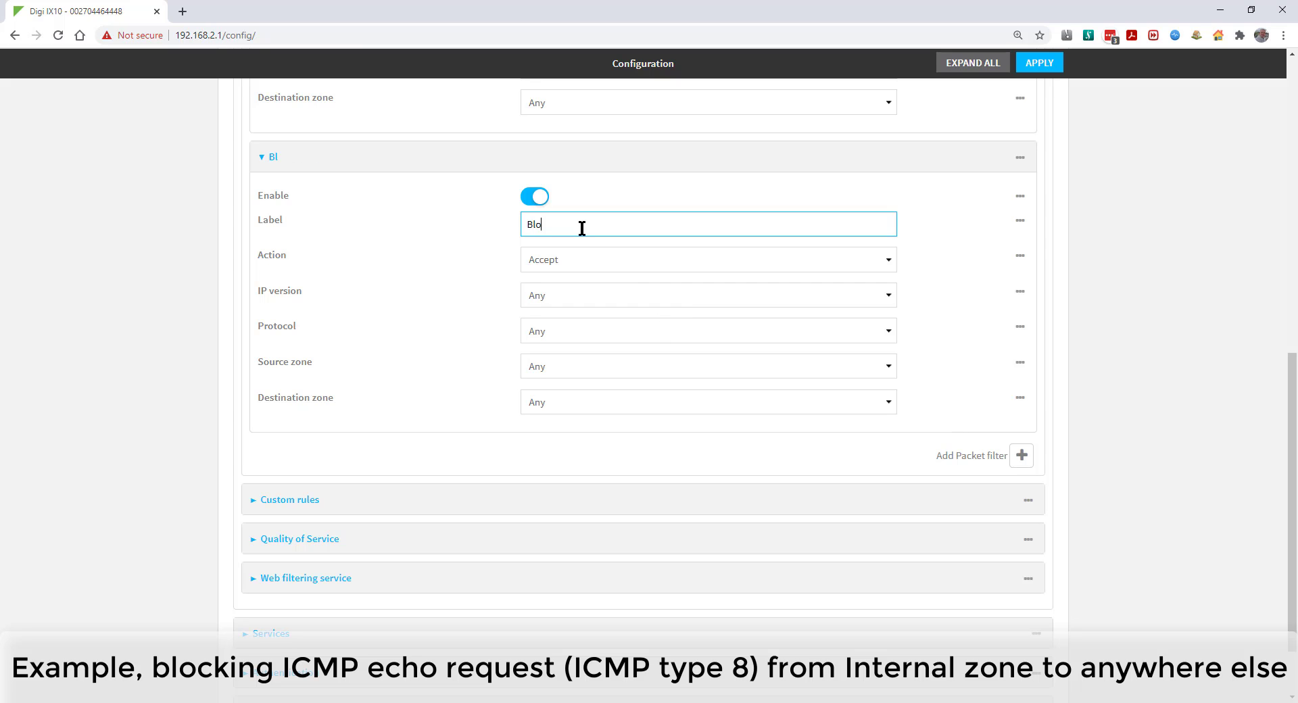
click(707, 259)
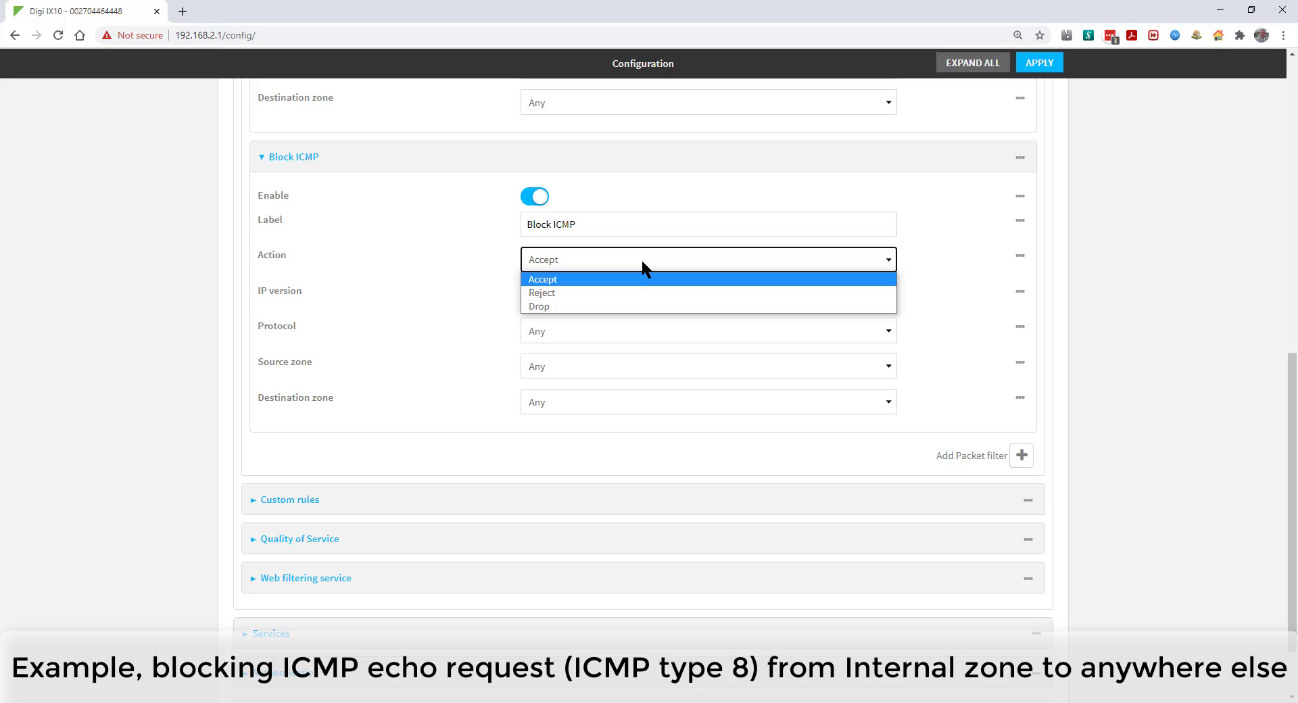
click(538, 306)
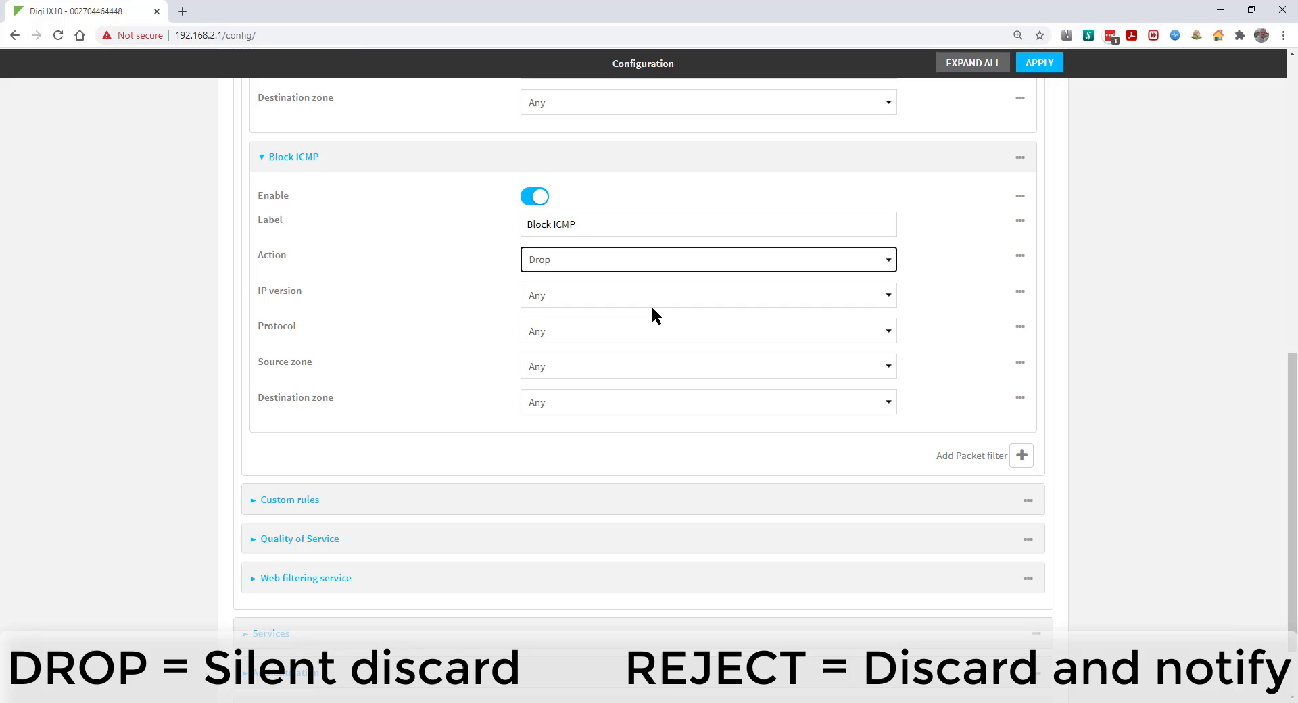
- Restrict the rule to IPv4 ICMP type 8 from the Internal source zone
click(707, 295)
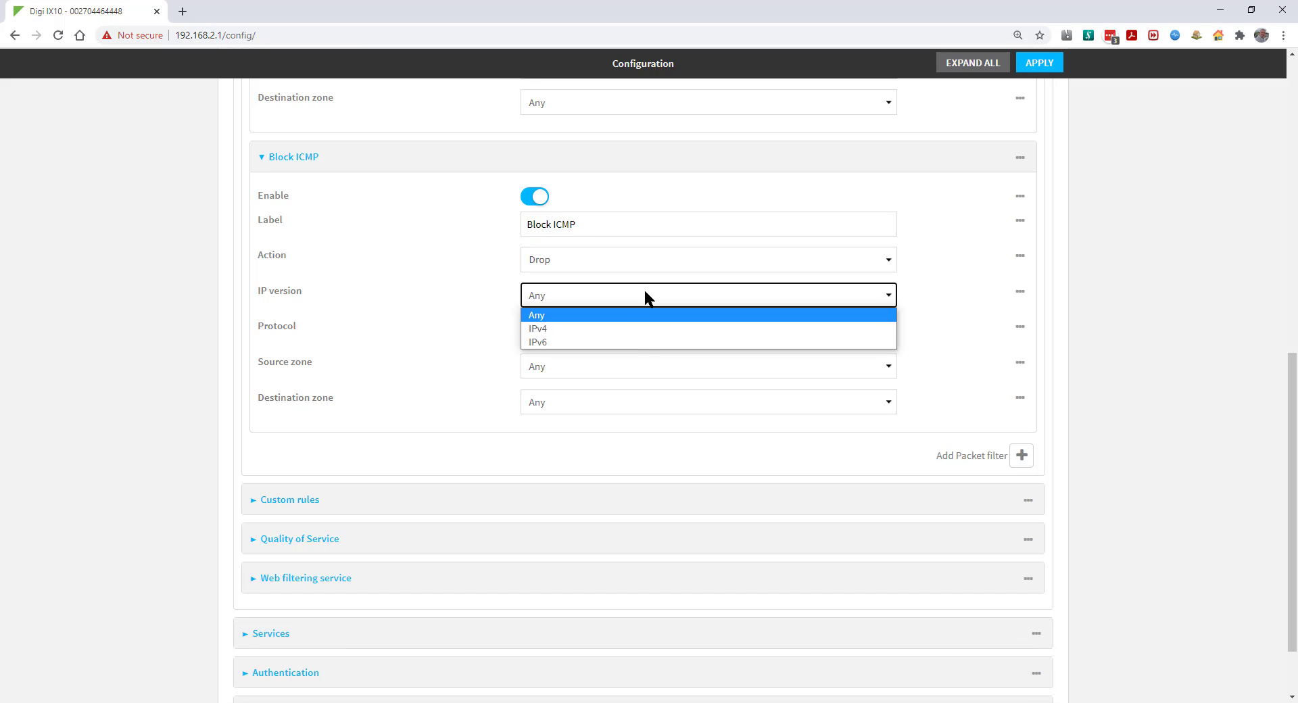
click(537, 329)
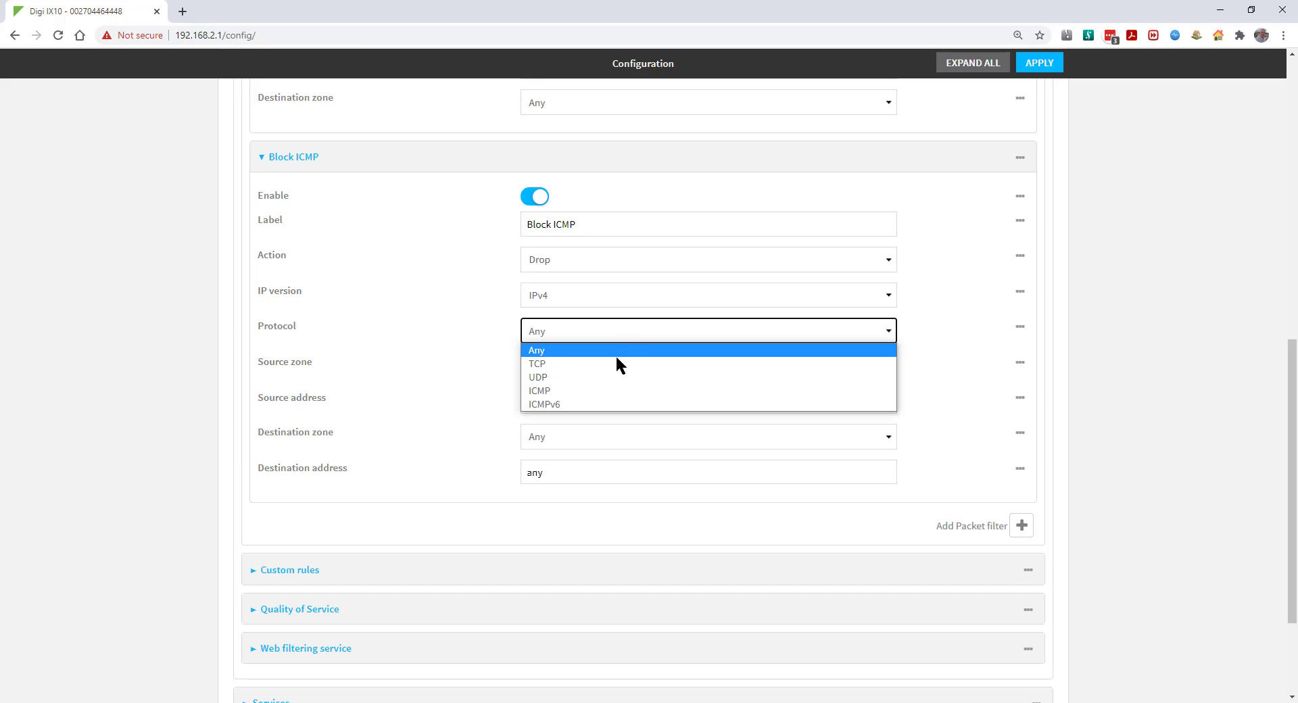
click(539, 389)
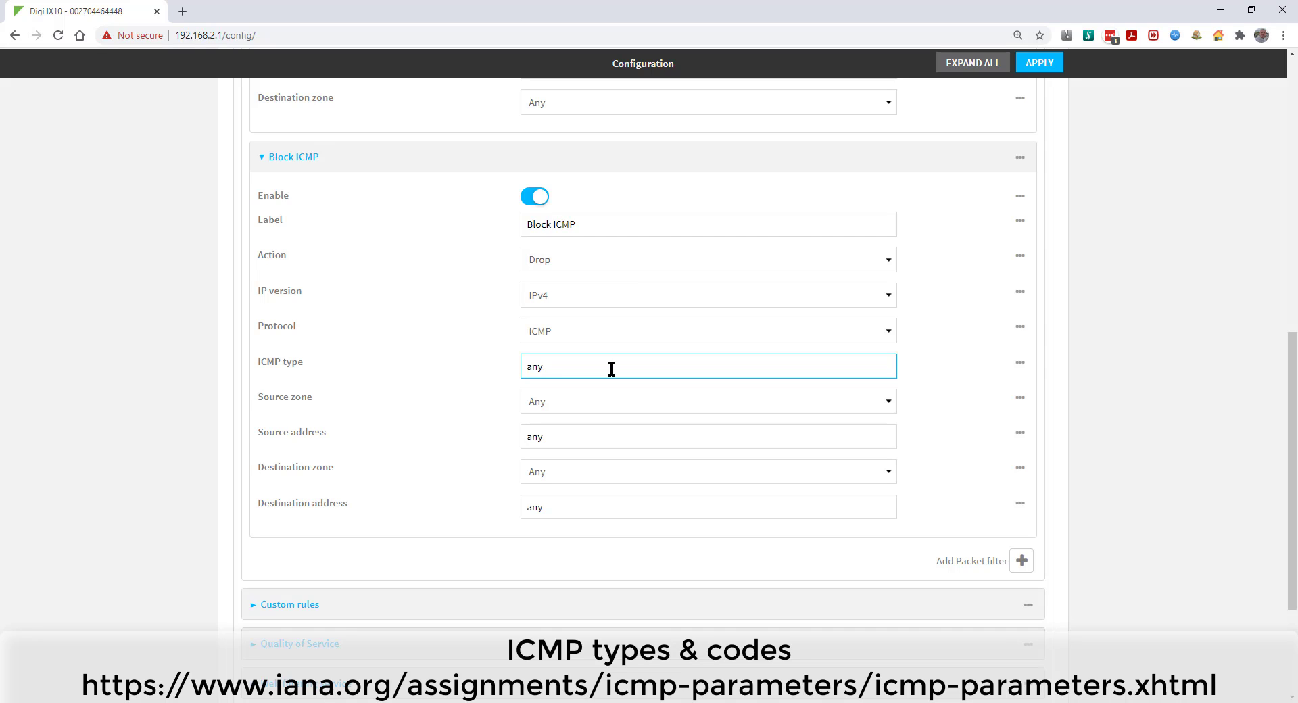
double_click(535, 367)
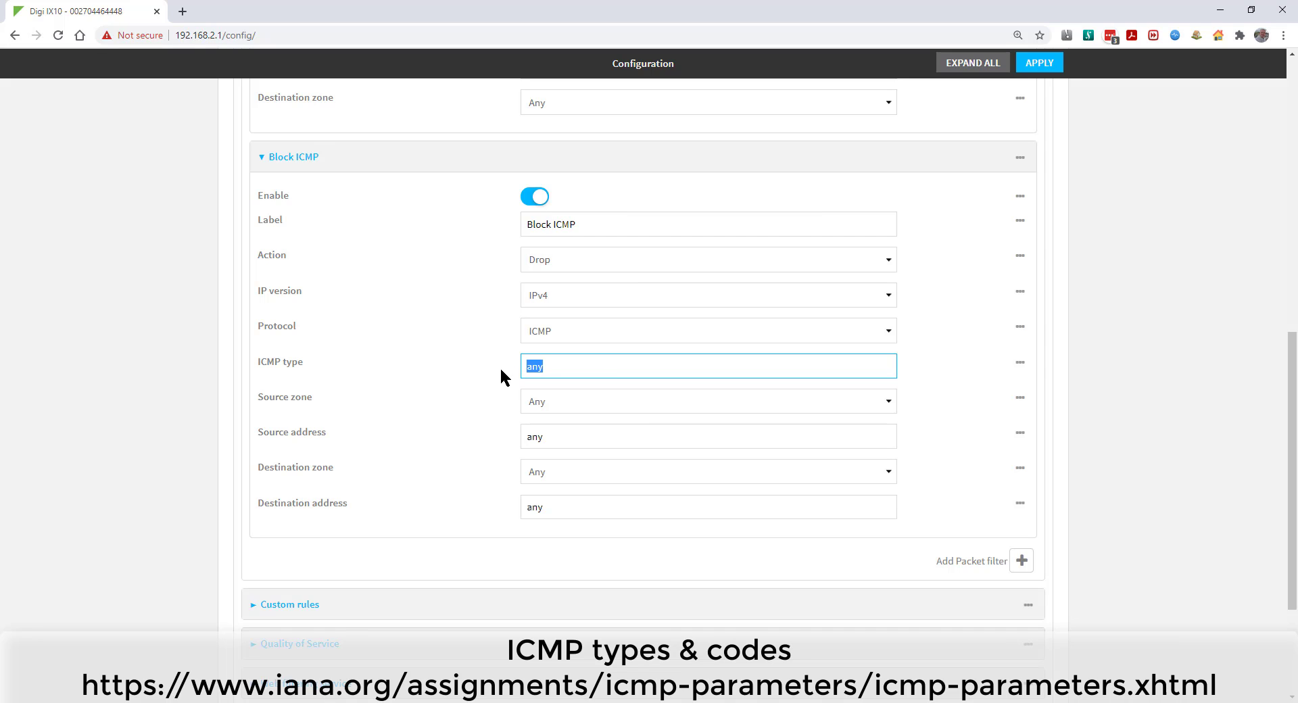
text(8)
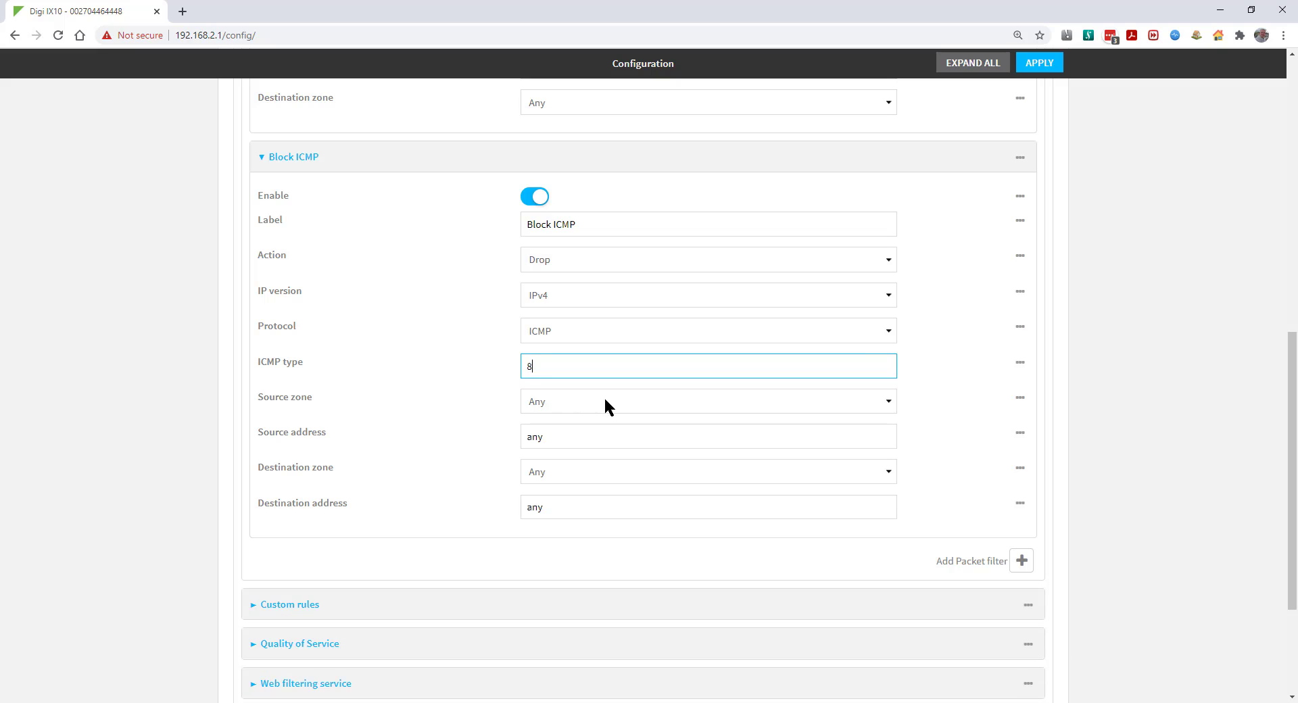
click(707, 400)
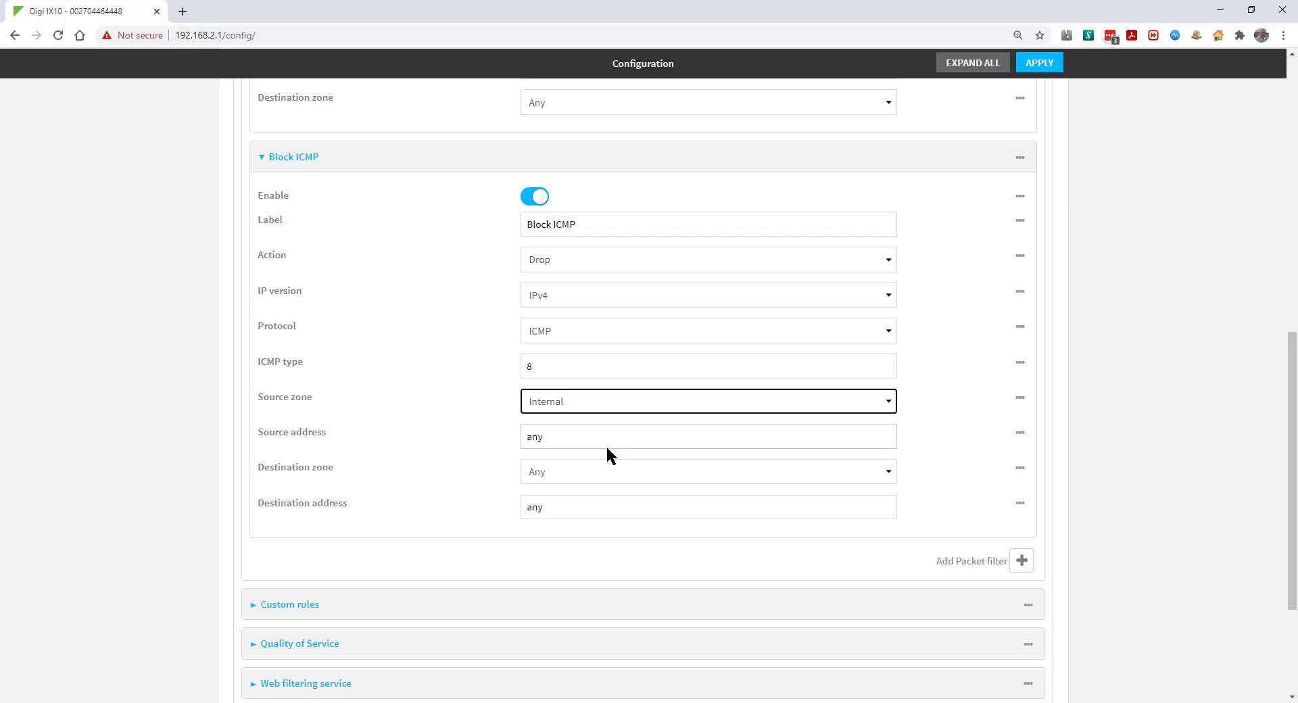
click(1038, 62)
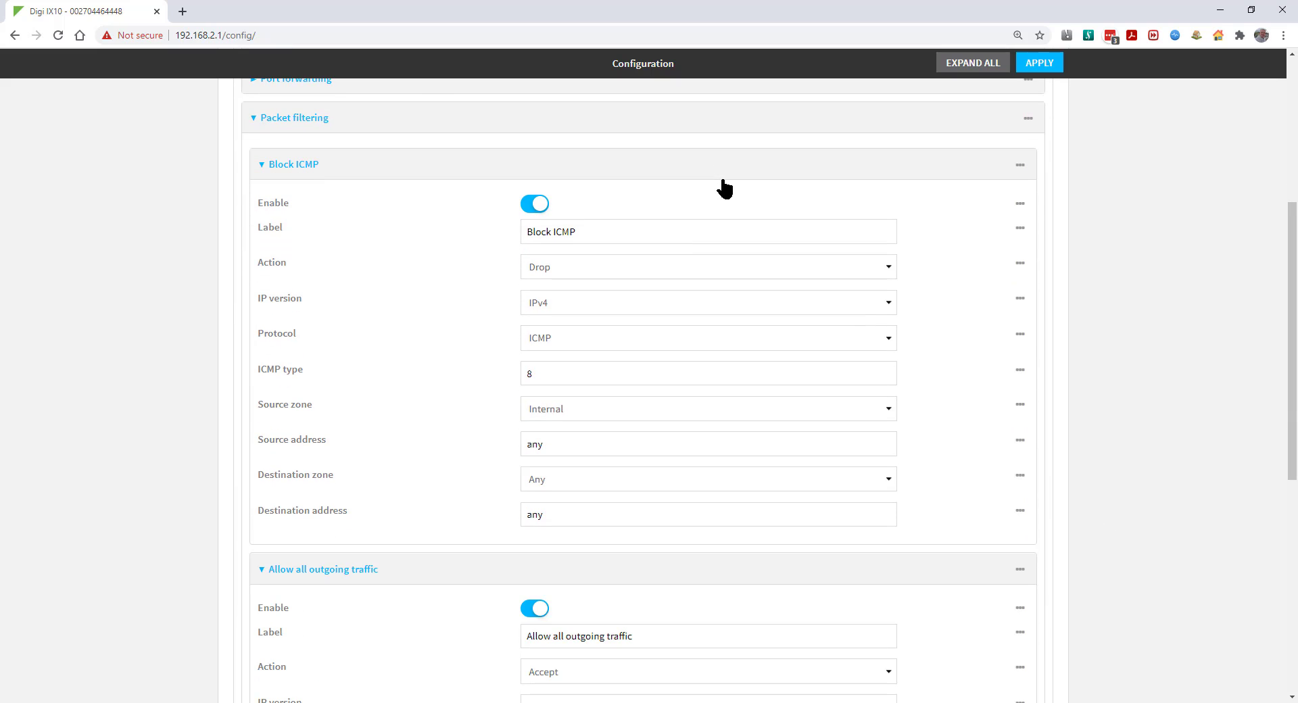
- Move Block ICMP above 'Allow all outgoing traffic' and apply the configuration
click(1038, 62)
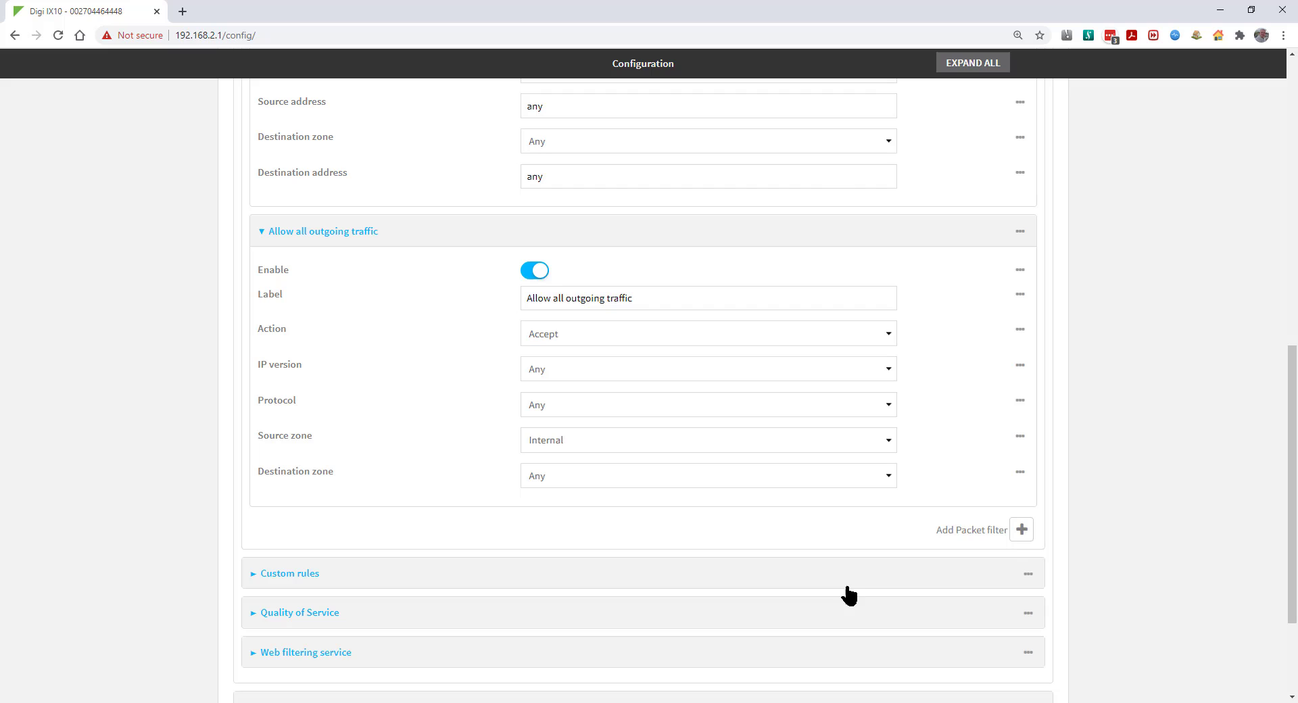
- Expand Custom rules and enter a placeholder iptables command in the Rules box
click(289, 573)
text(iptables -)
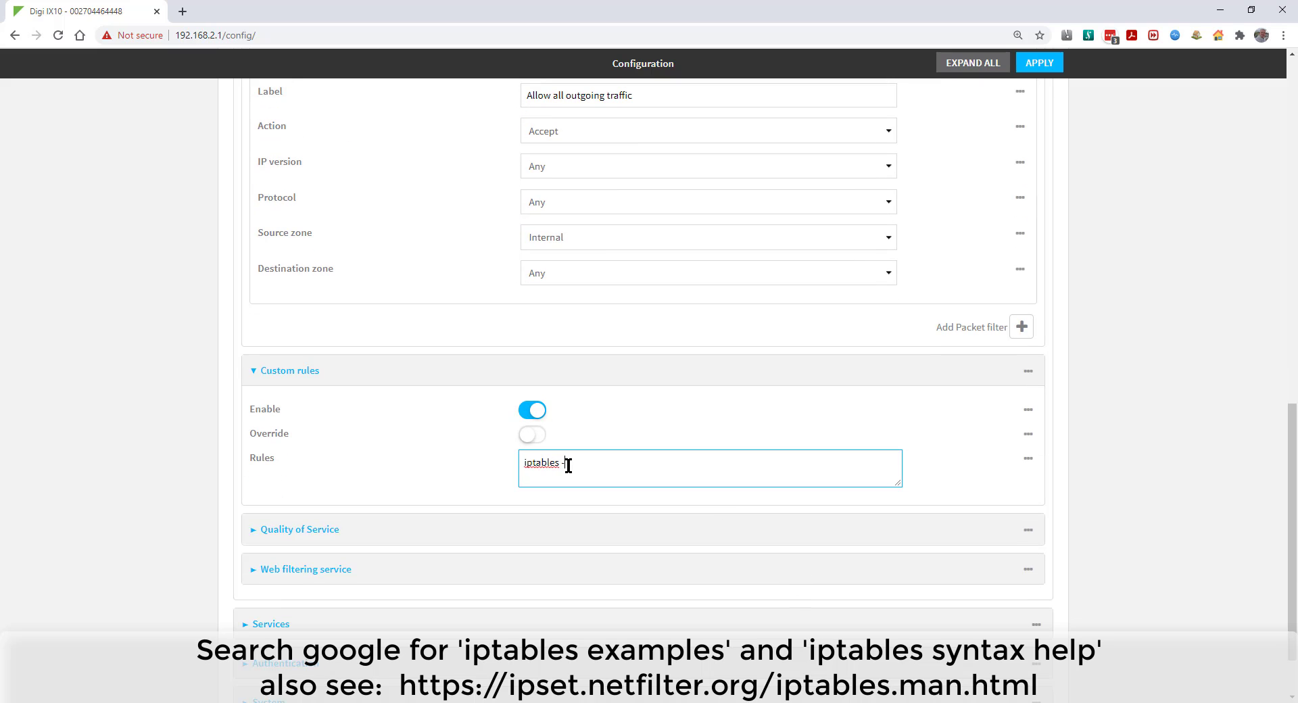
text(I ....)
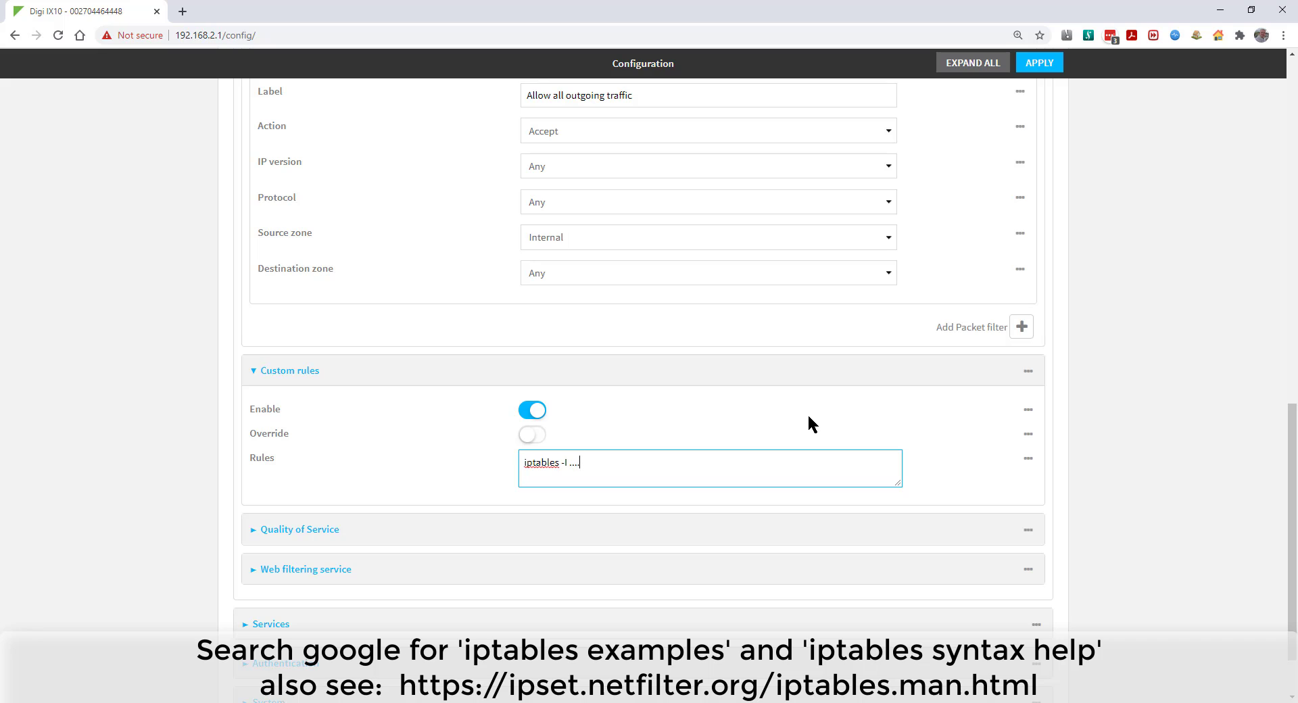